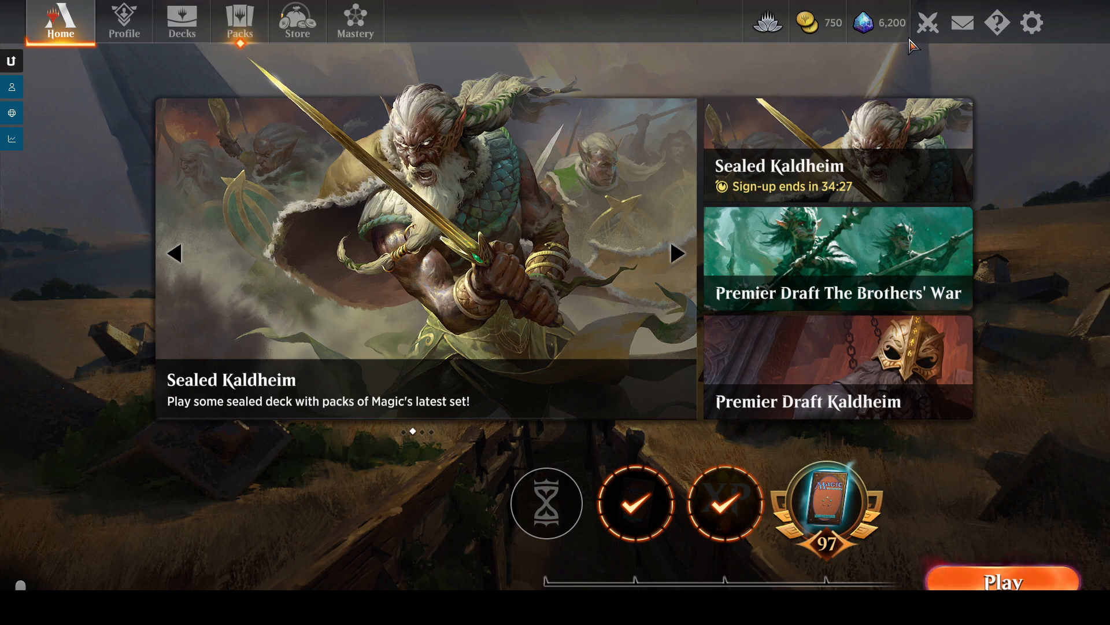
mouse_move(139, 225)
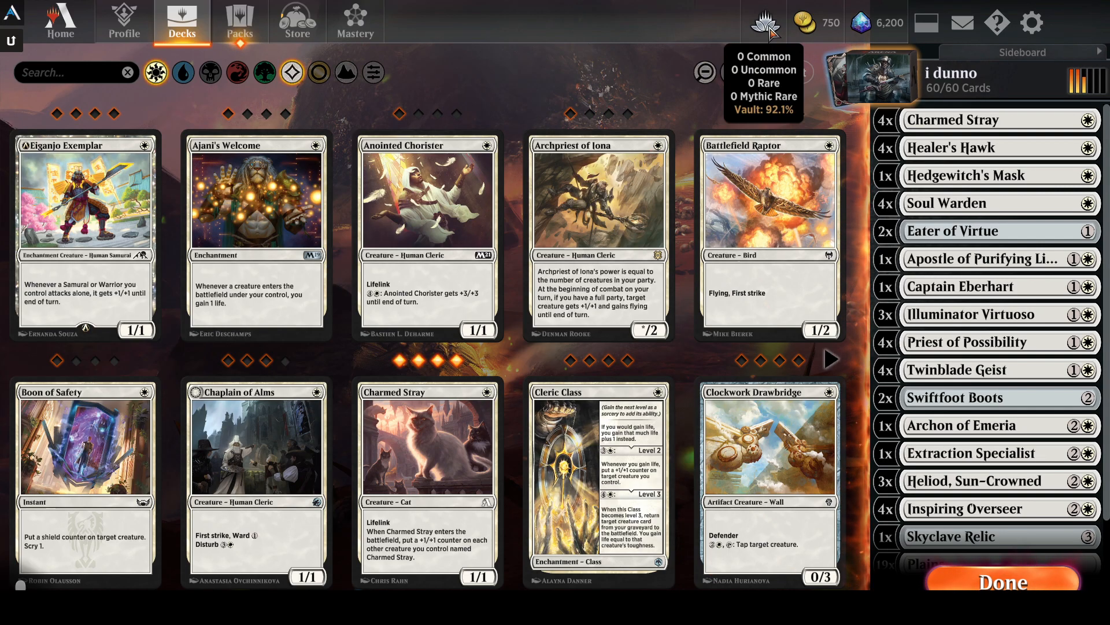
left_click(764, 22)
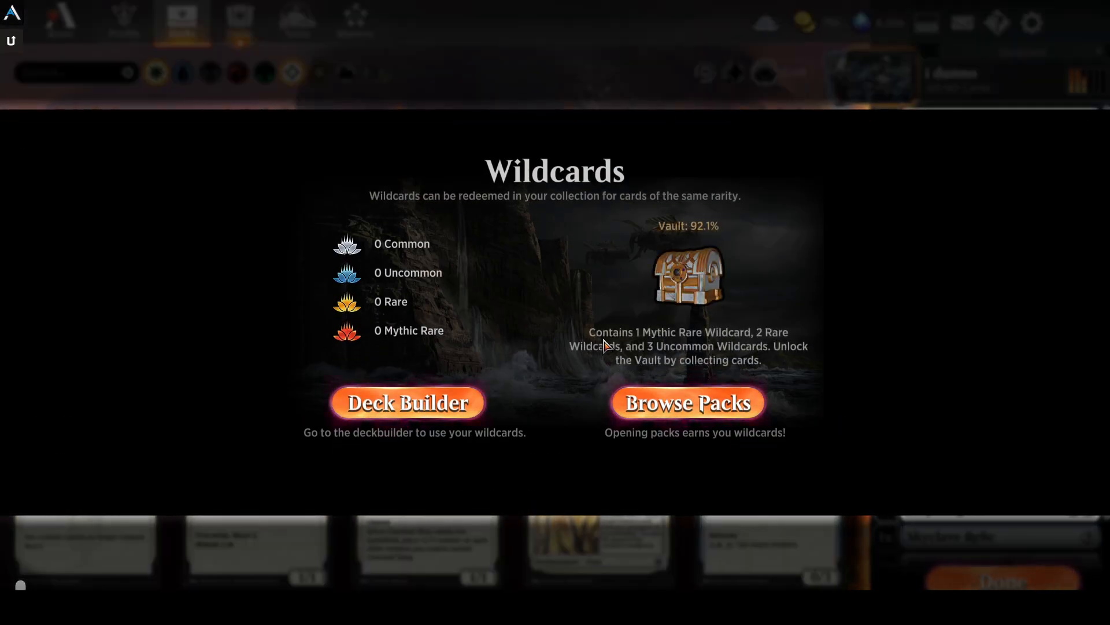
mouse_move(757, 344)
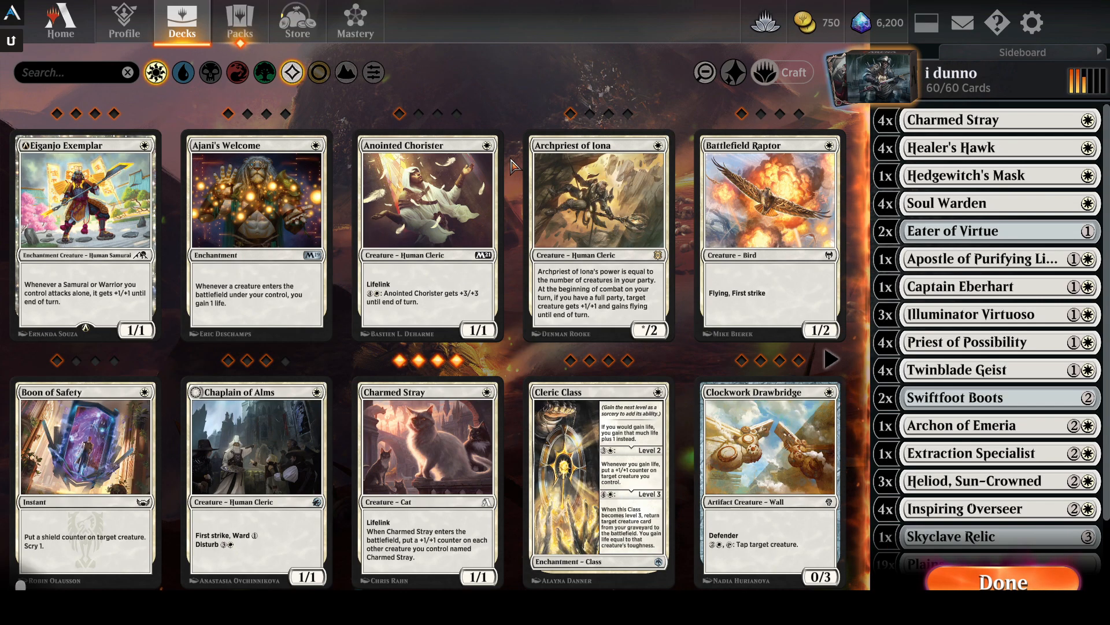
mouse_move(733, 73)
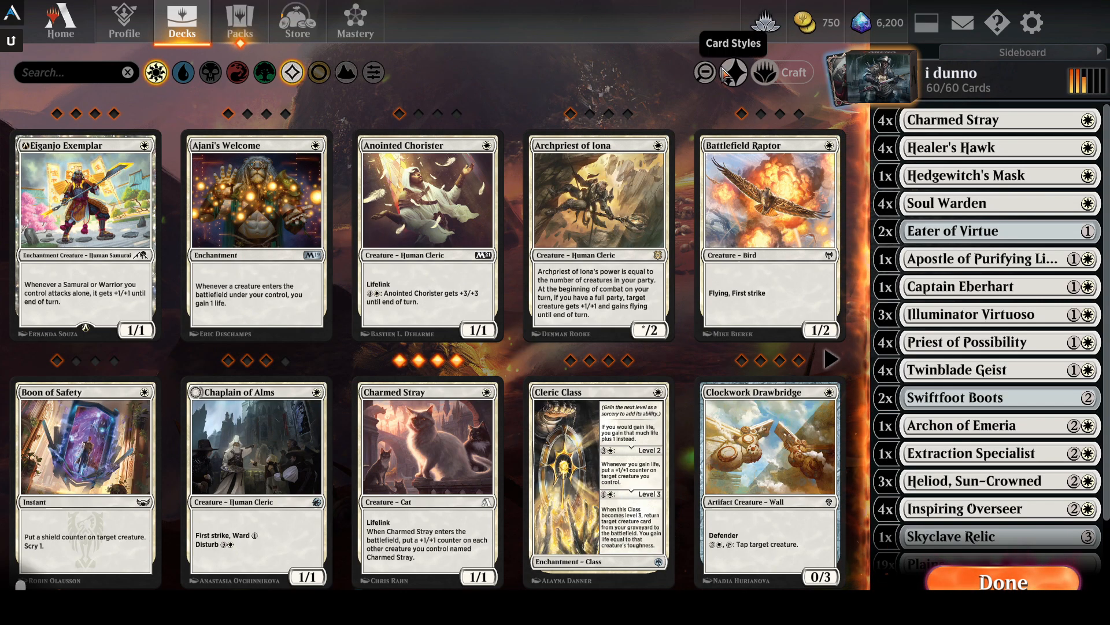
mouse_move(1032, 23)
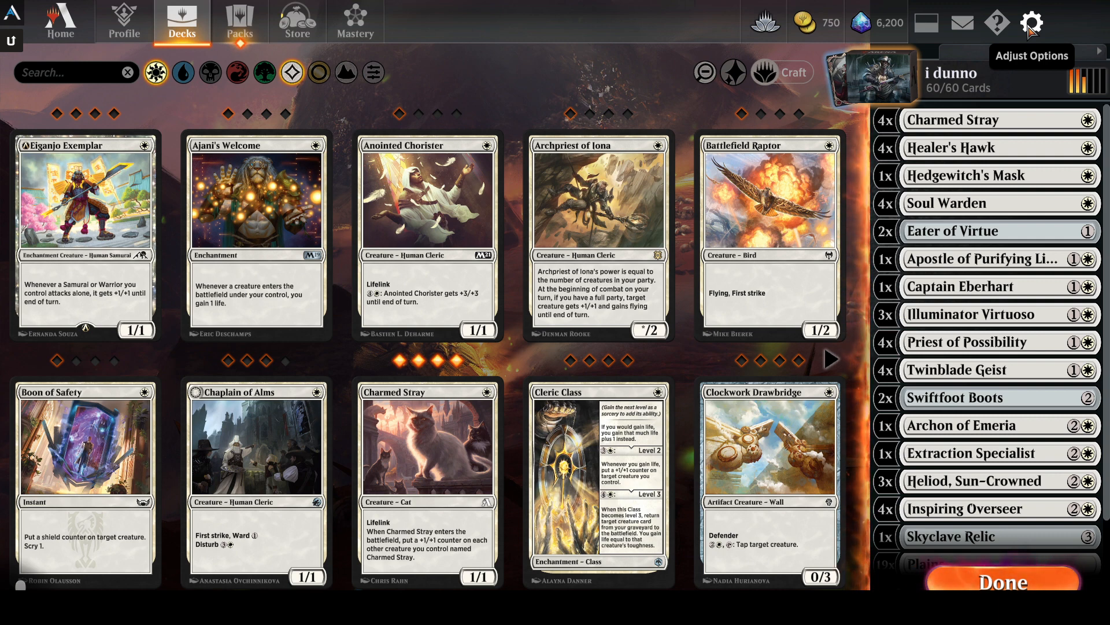
Open the Account page of the game options to enable Detailed Logs (Plugin Support)
left_click(1032, 22)
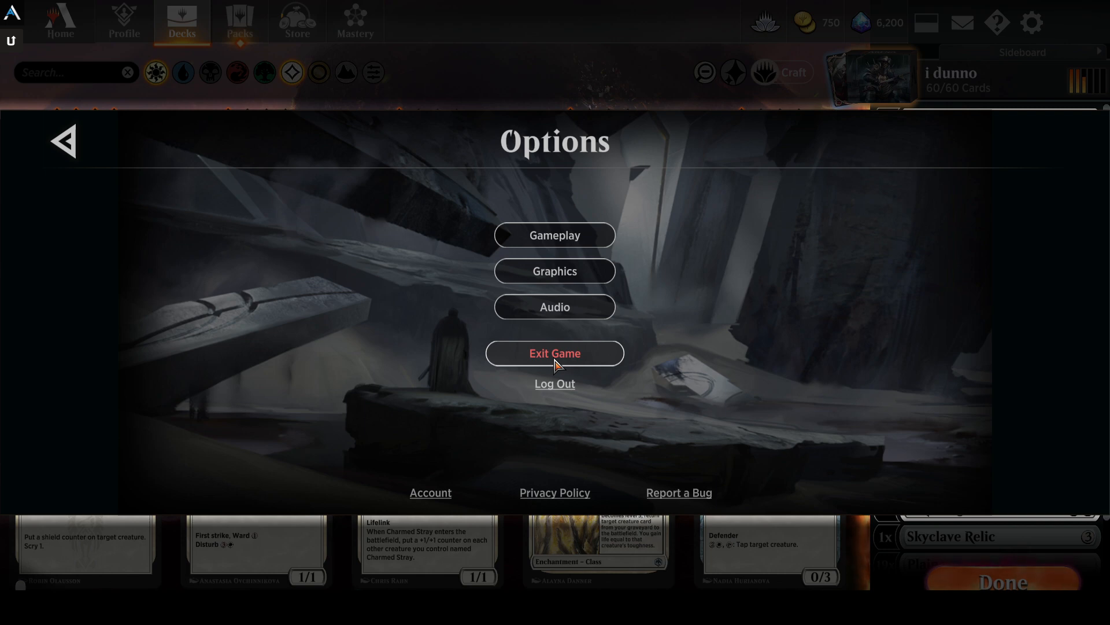
mouse_move(473, 454)
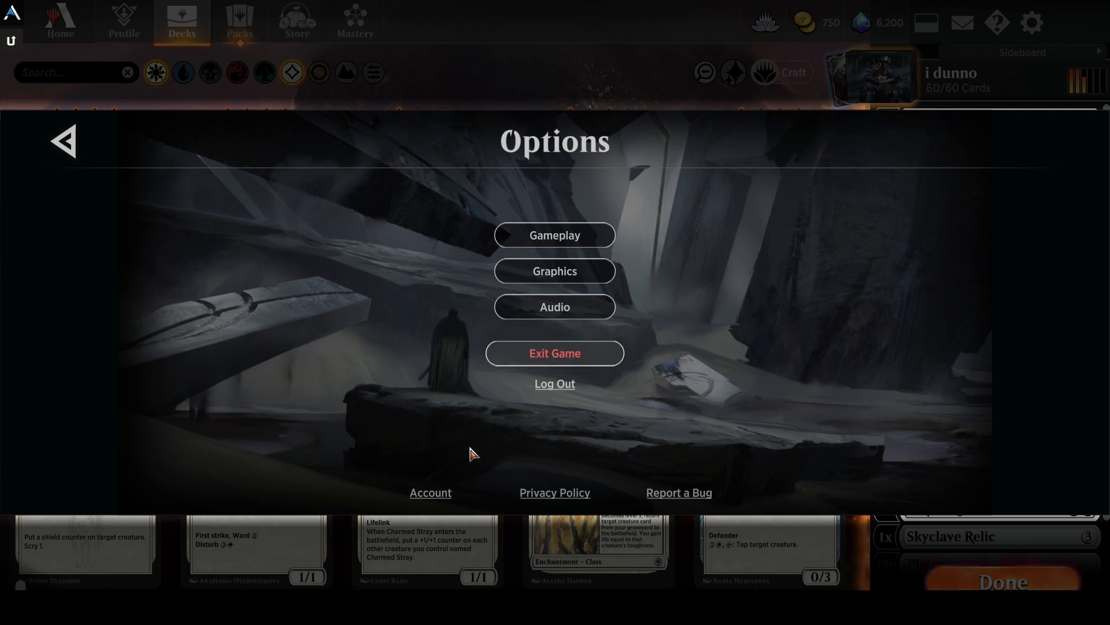
left_click(430, 492)
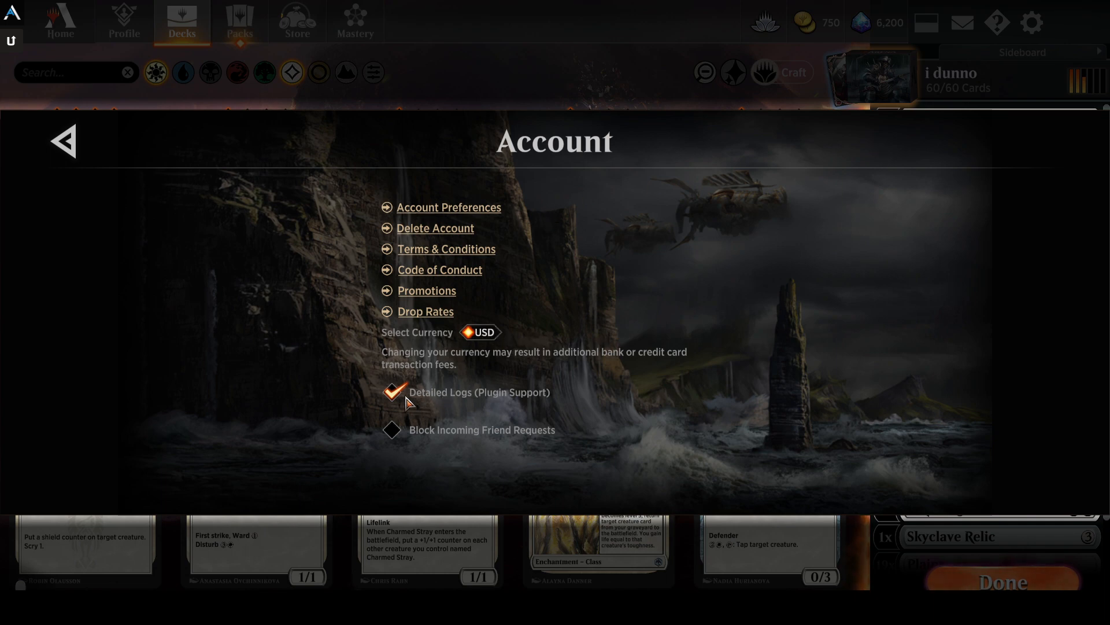
Exit MTG Arena from the main Options list and confirm closing the game
left_click(62, 142)
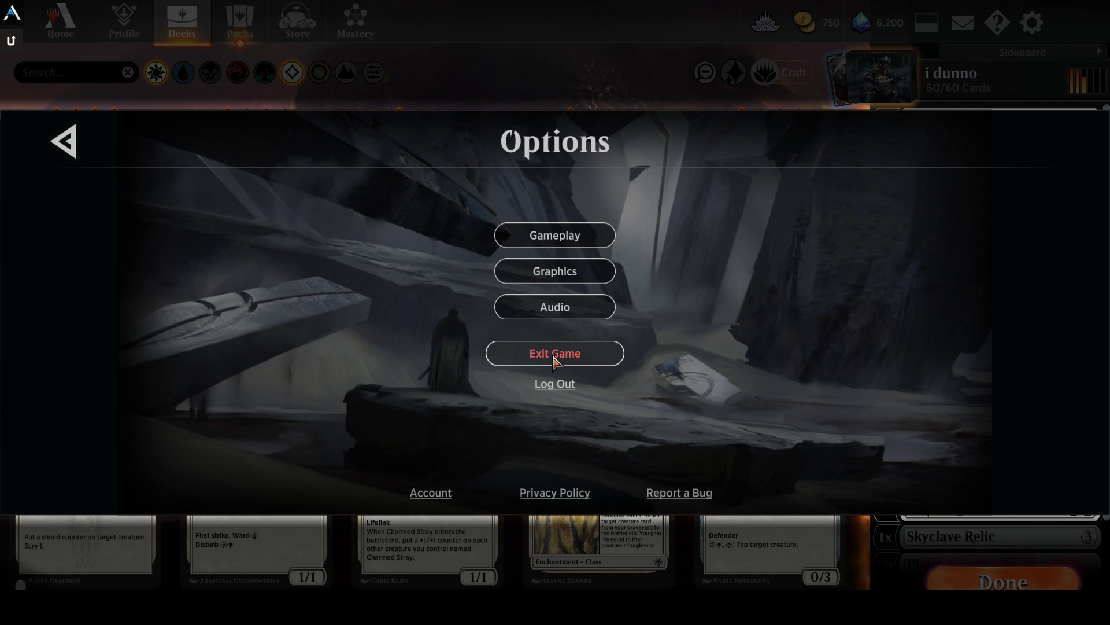
left_click(554, 353)
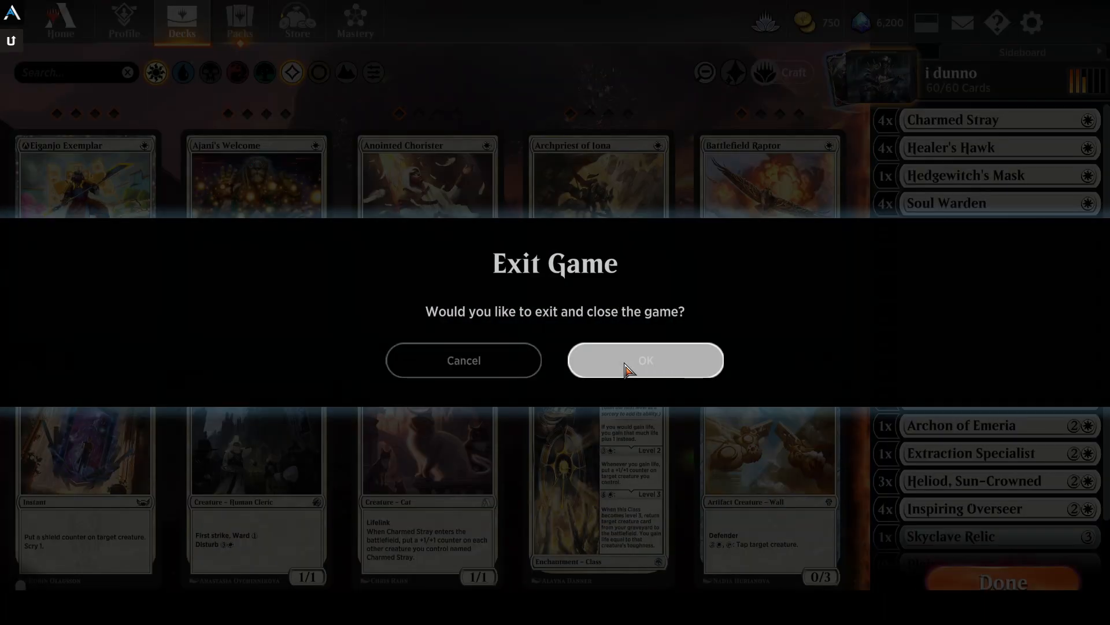
left_click(644, 360)
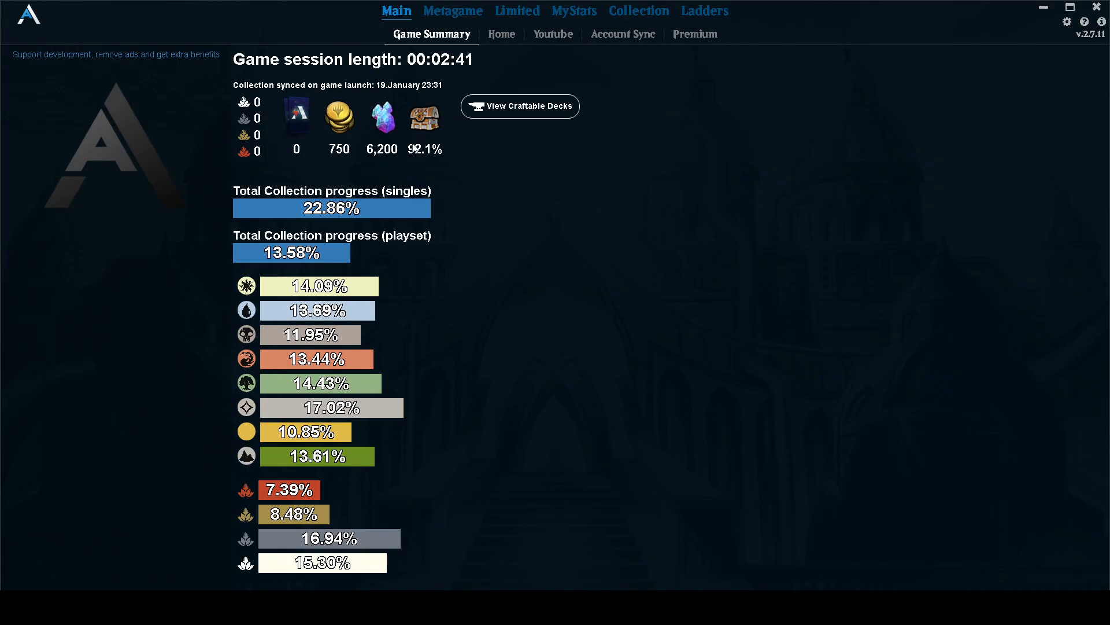
mouse_move(562, 114)
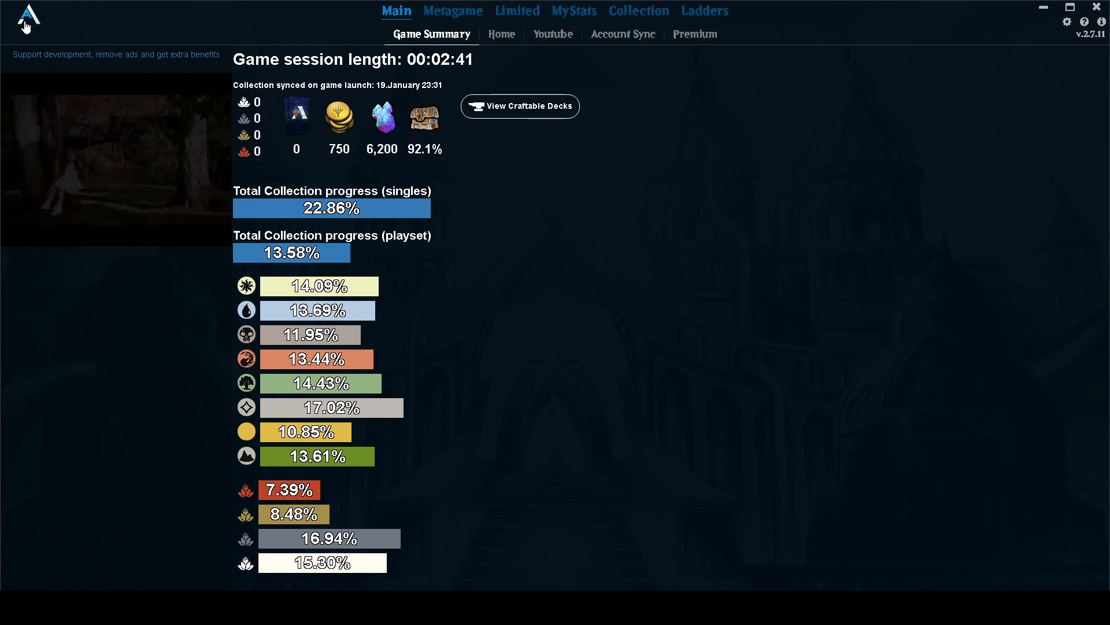
Switch MTGA Assistant to its Home page with spoilers, streams and articles
left_click(501, 34)
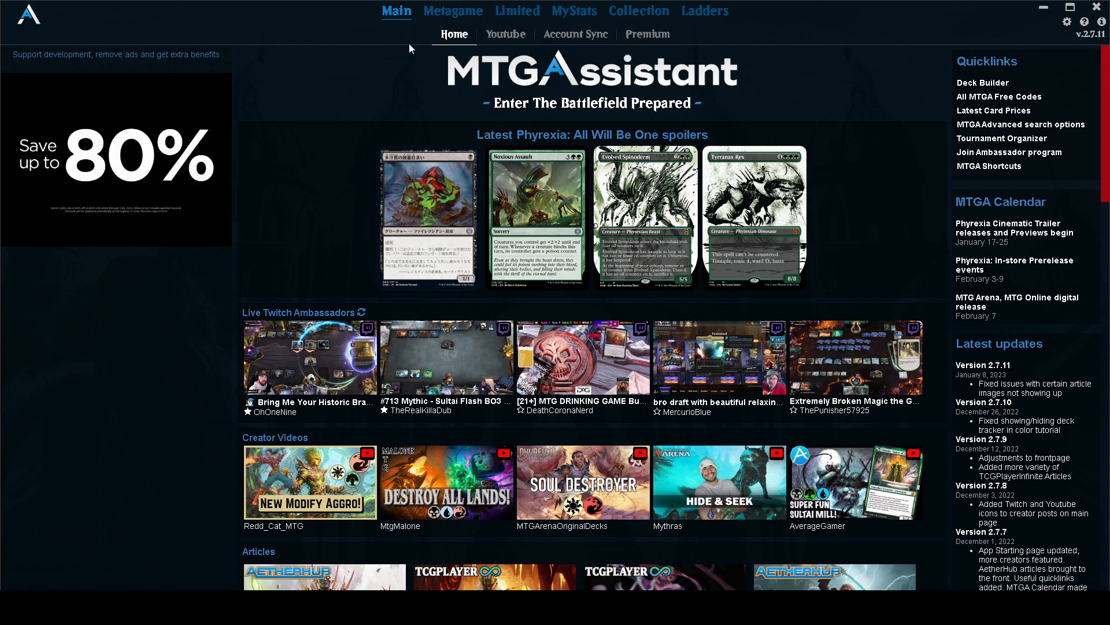
mouse_move(10, 42)
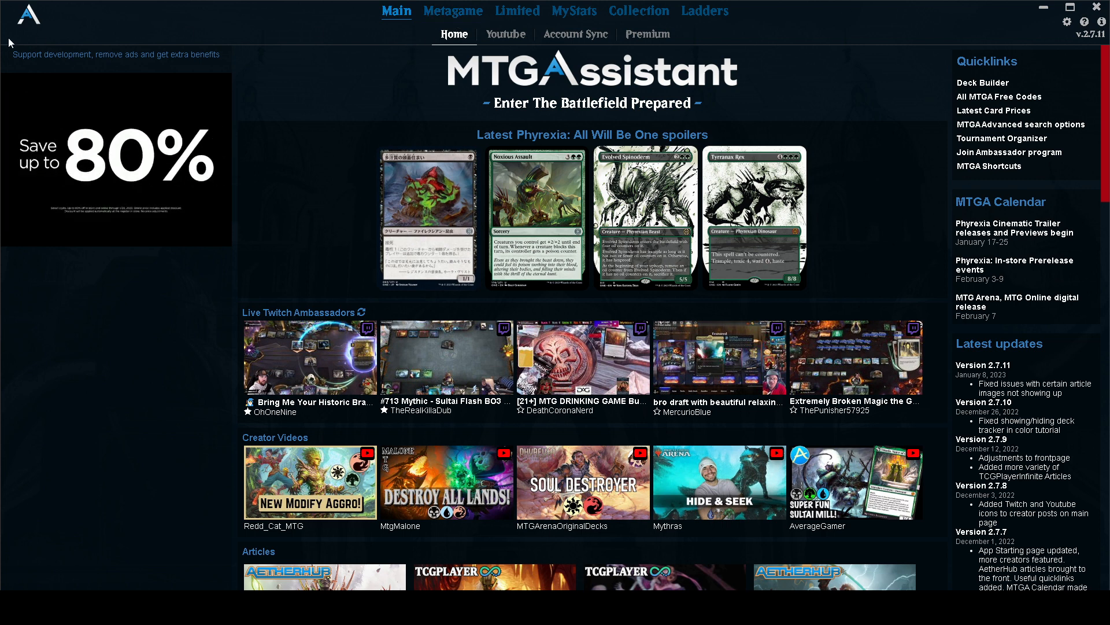